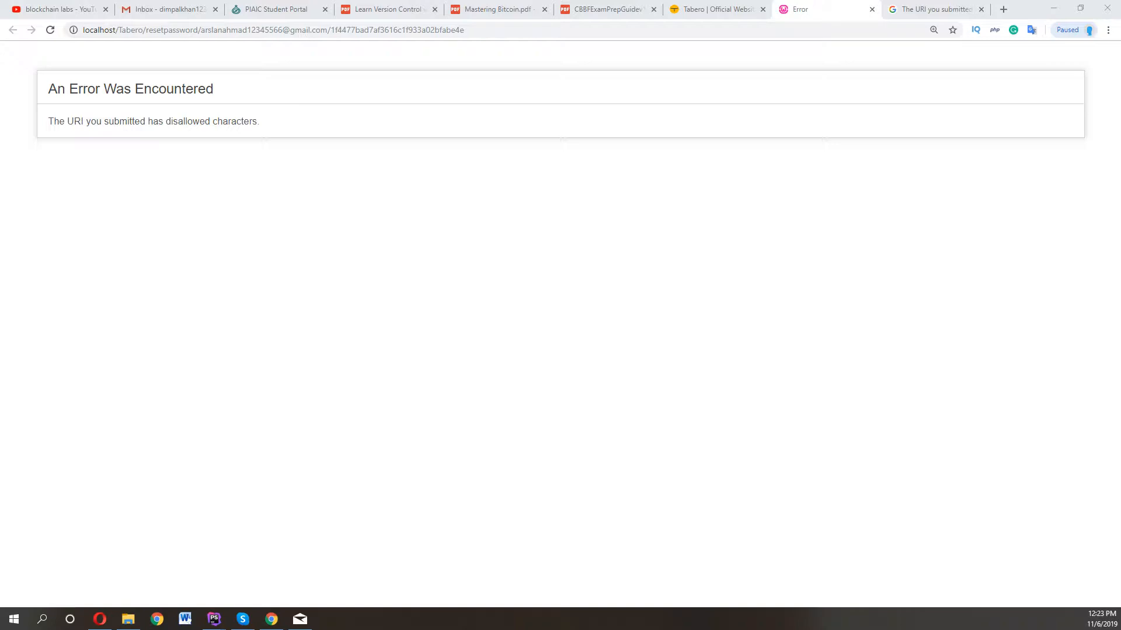
{"action": "mouse_move", "coordinate": [51, 125]}
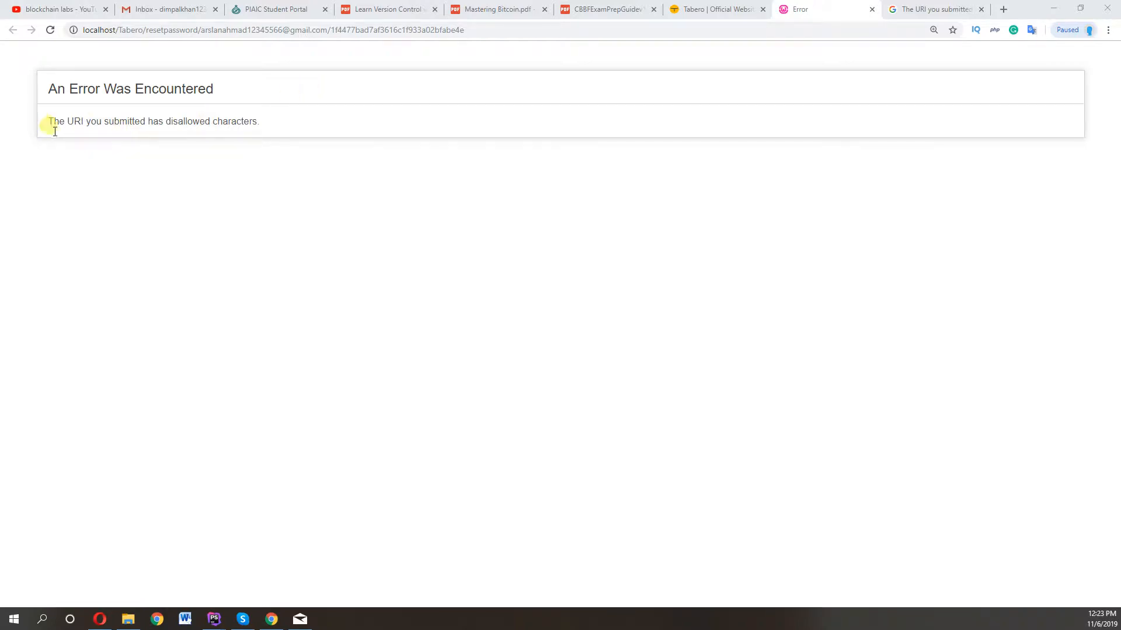
- Locate application/config/config.php in the Tabero project and land on the permitted_uri_chars lines
{"action": "left_click_drag", "start_coordinate": [49, 122], "coordinate": [213, 121]}
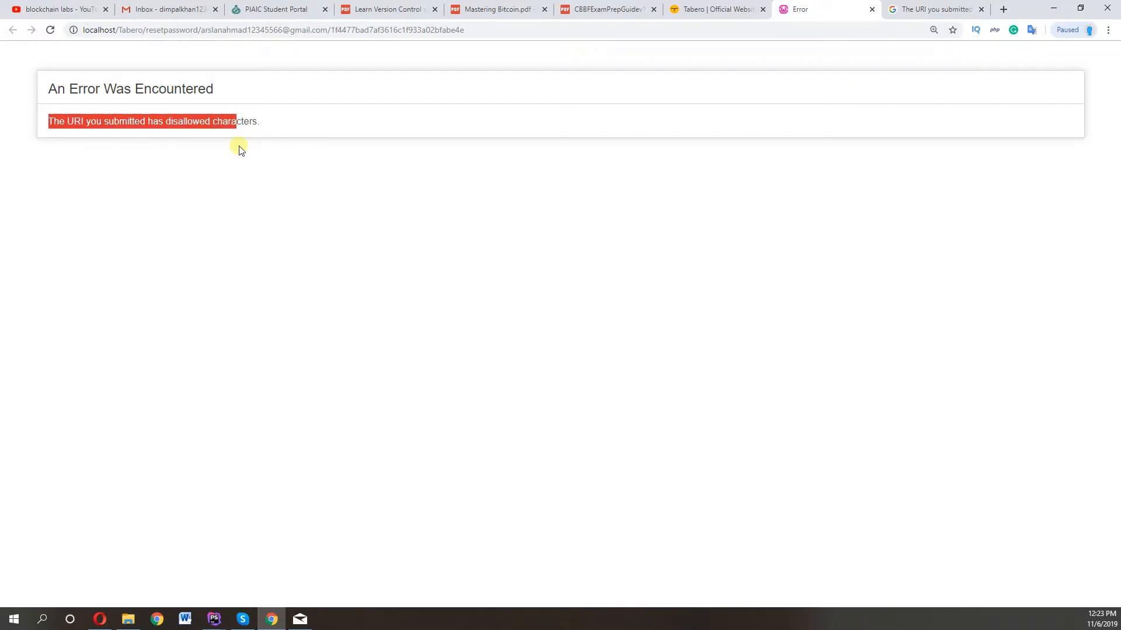
{"action": "mouse_move", "coordinate": [308, 310]}
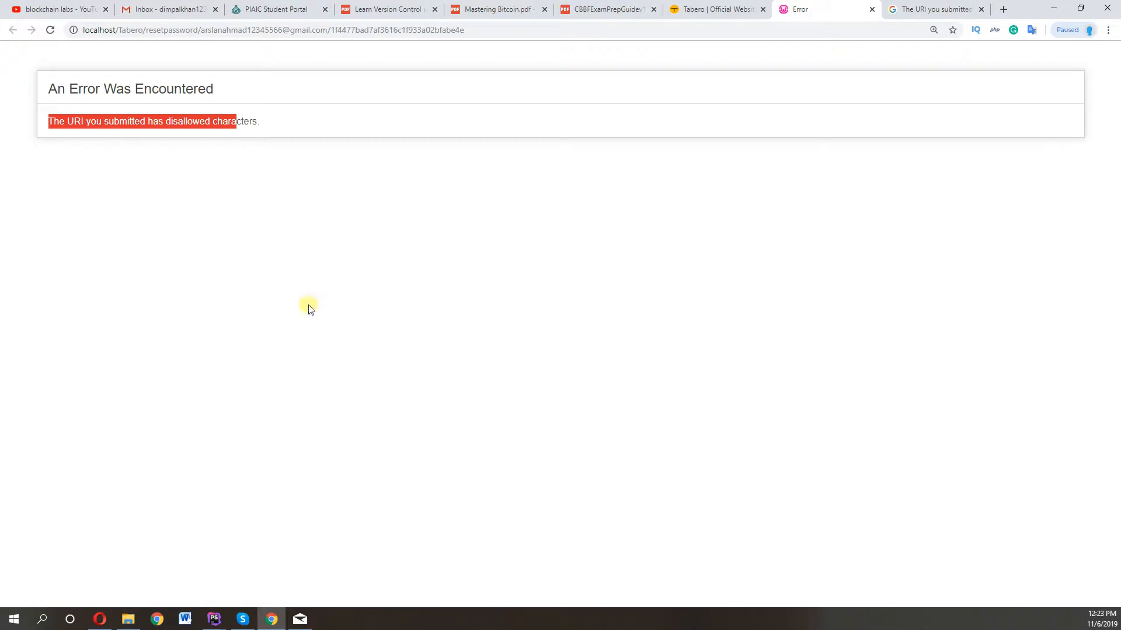
{"action": "mouse_move", "coordinate": [212, 618]}
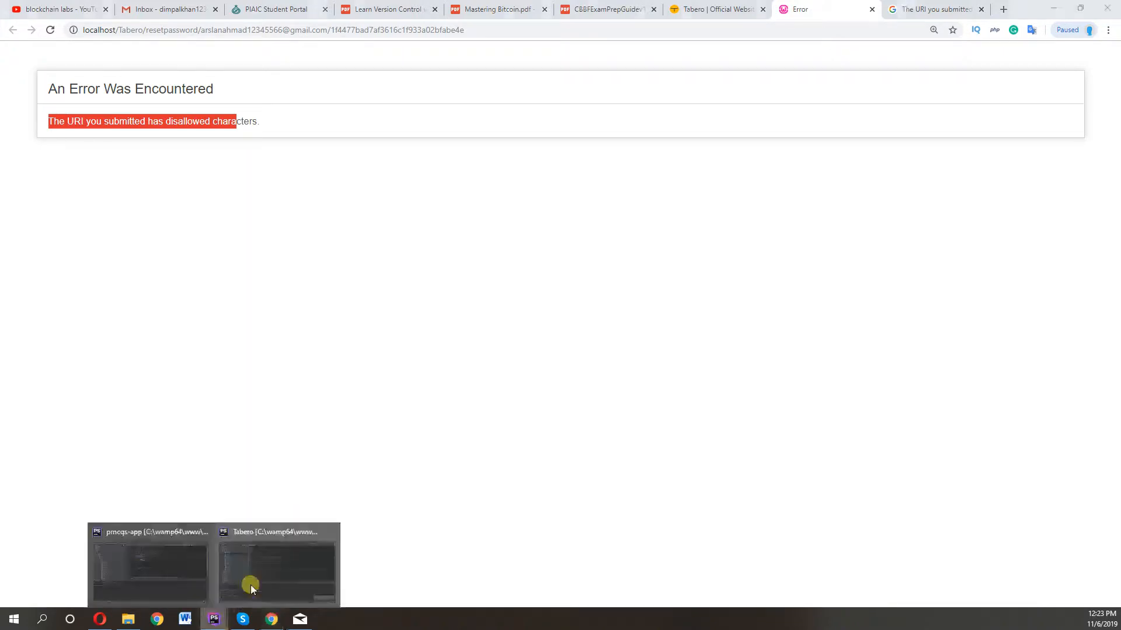
{"action": "left_click", "coordinate": [278, 565]}
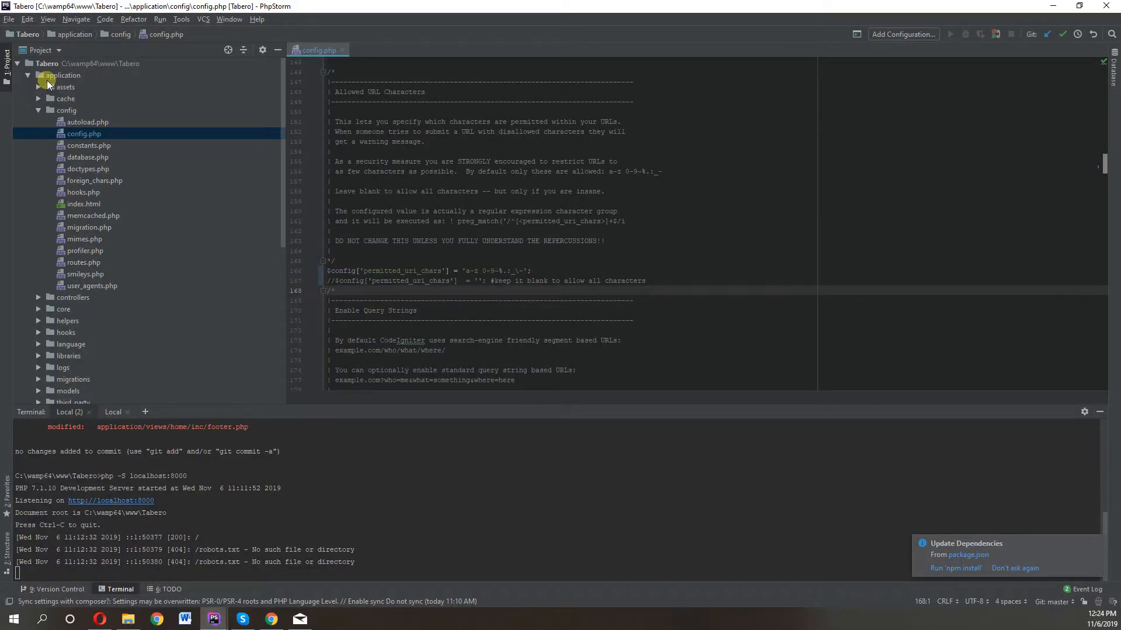
{"action": "left_click", "coordinate": [66, 110]}
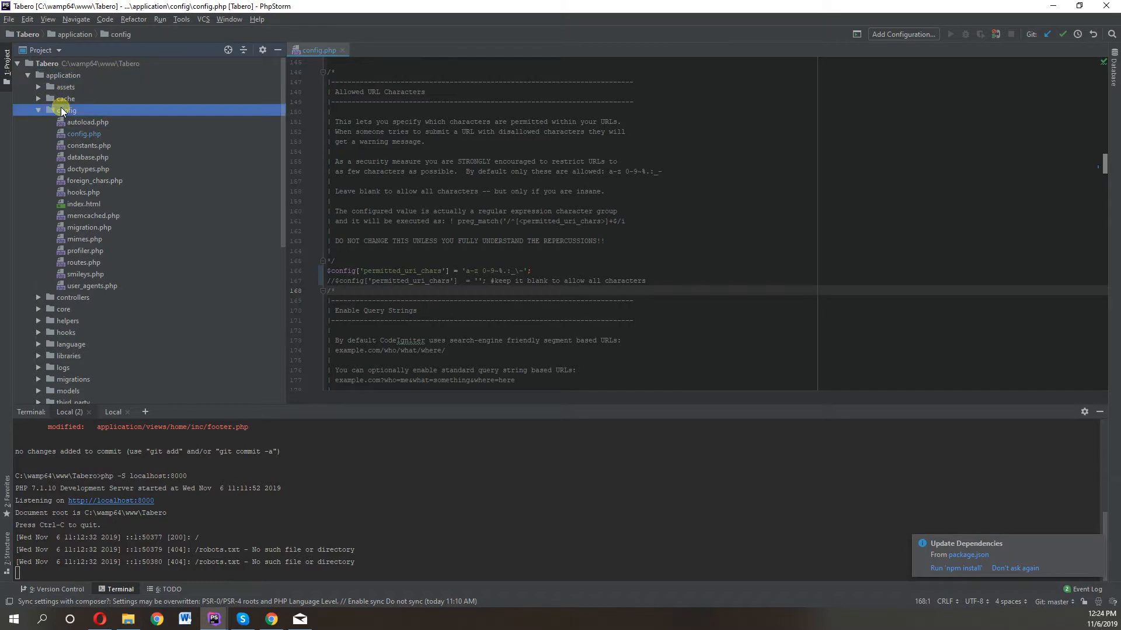
{"action": "left_click", "coordinate": [83, 134]}
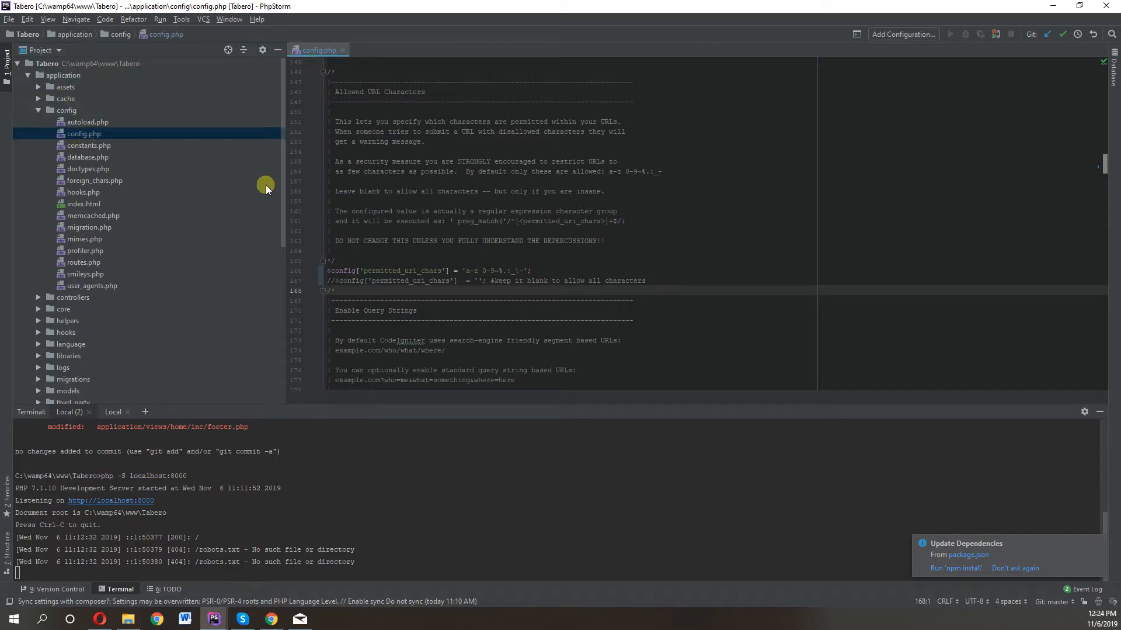
{"action": "double_click", "coordinate": [405, 271]}
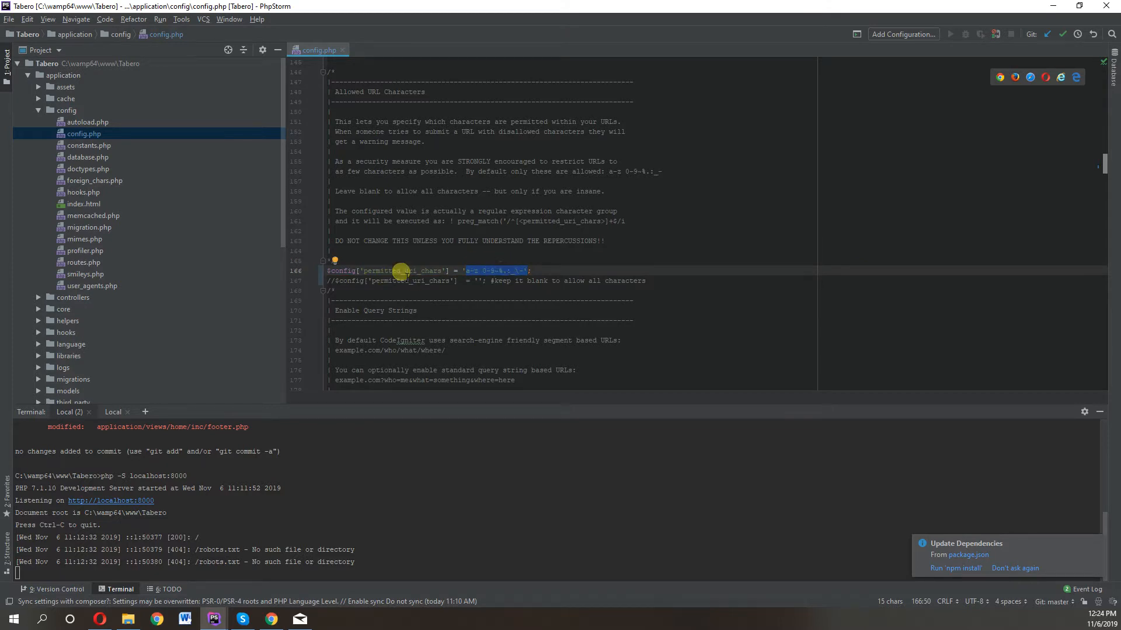
{"action": "left_click", "coordinate": [331, 279]}
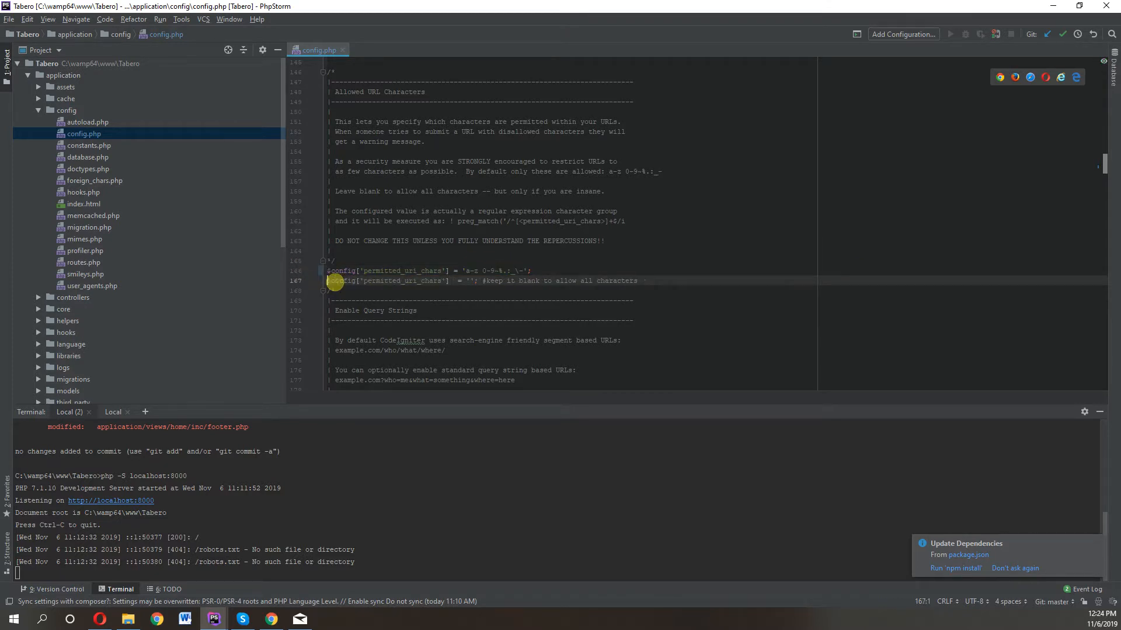